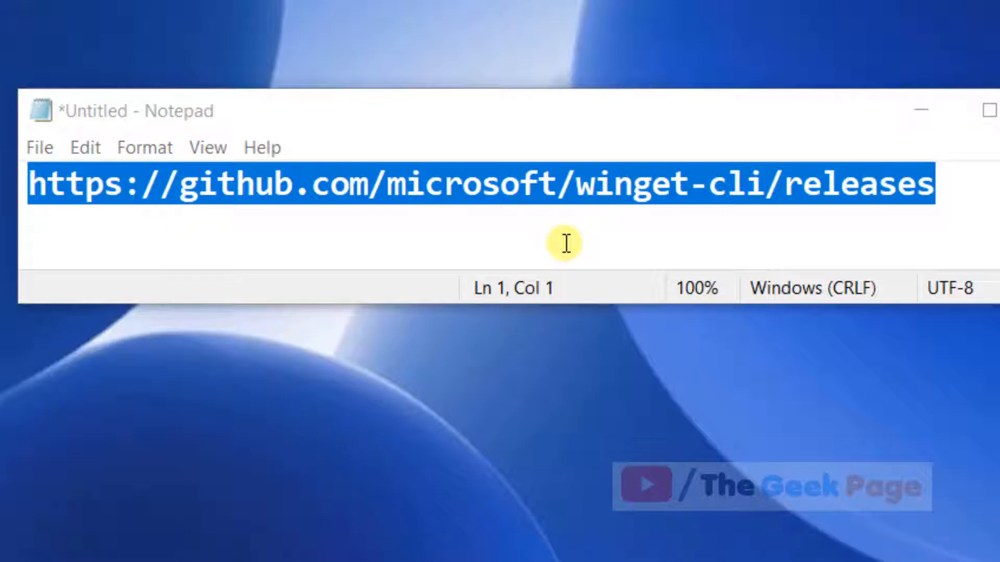
pyautogui.moveTo(475, 220)
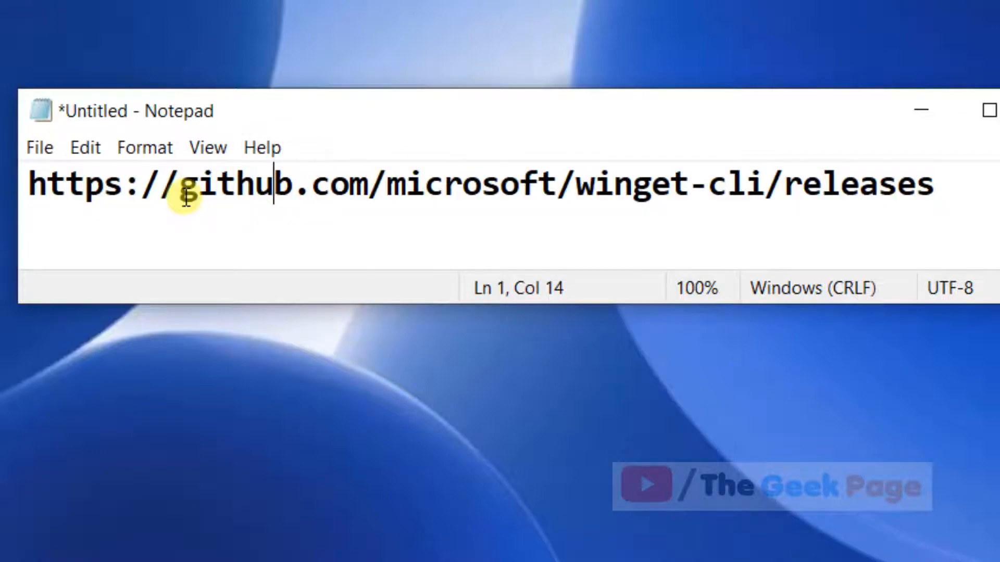
# Select the GitHub winget-cli releases URL in the Notepad note and copy it.
pyautogui.moveTo(192, 186); pyautogui.dragTo(931, 185)
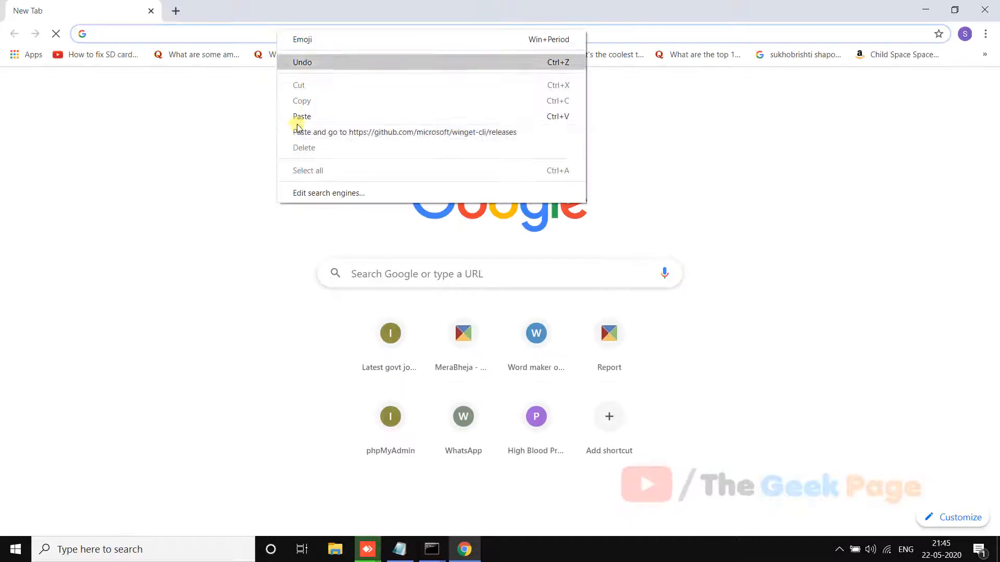
# Paste-and-go to the winget-cli releases page and download the Microsoft.DesktopAppInstaller .appxbundle asset.
pyautogui.click(404, 132)
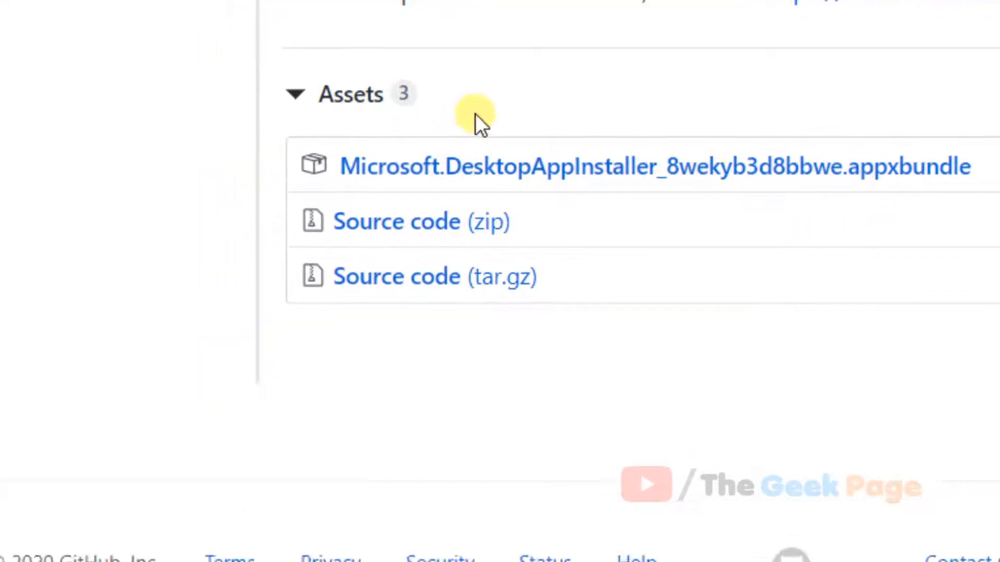
pyautogui.click(650, 165)
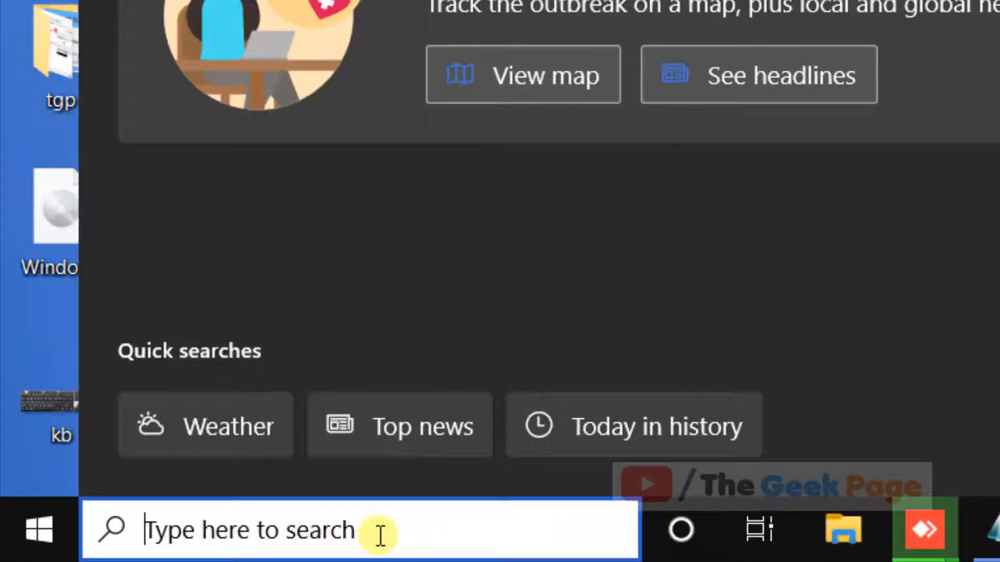
# Search for cmd and launch Command Prompt with Run as administrator.
pyautogui.write('cmd')
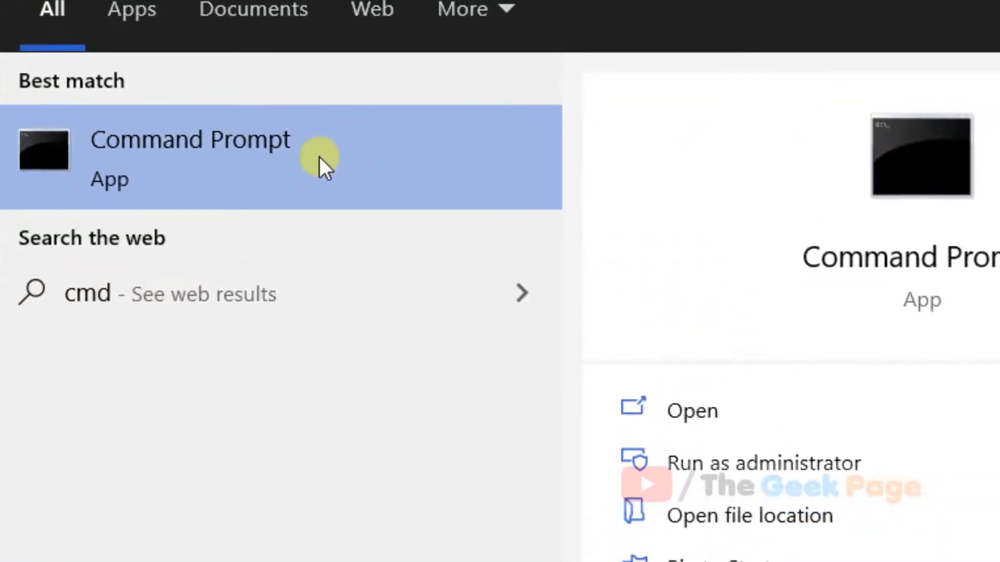
pyautogui.rightClick(192, 150)
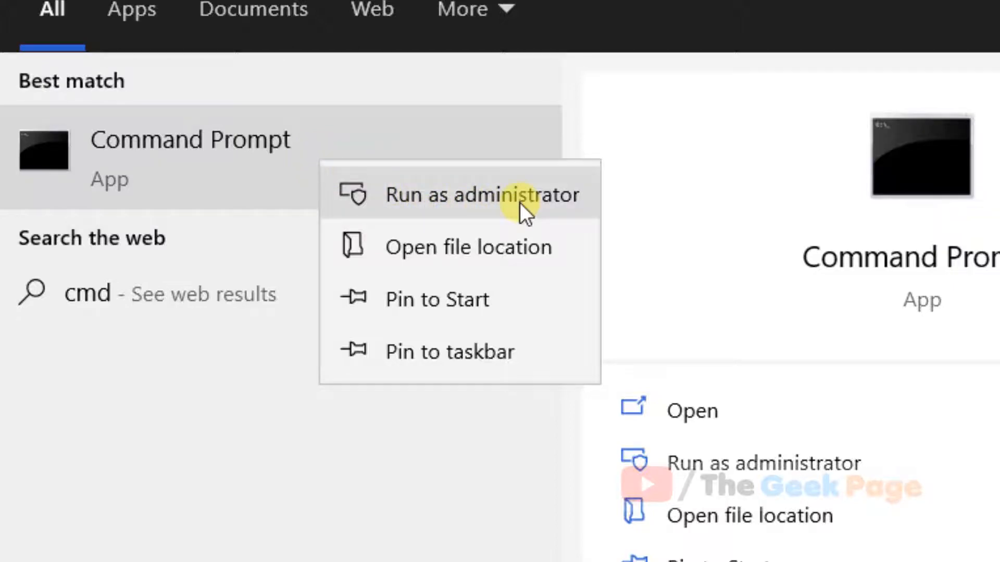
pyautogui.click(482, 194)
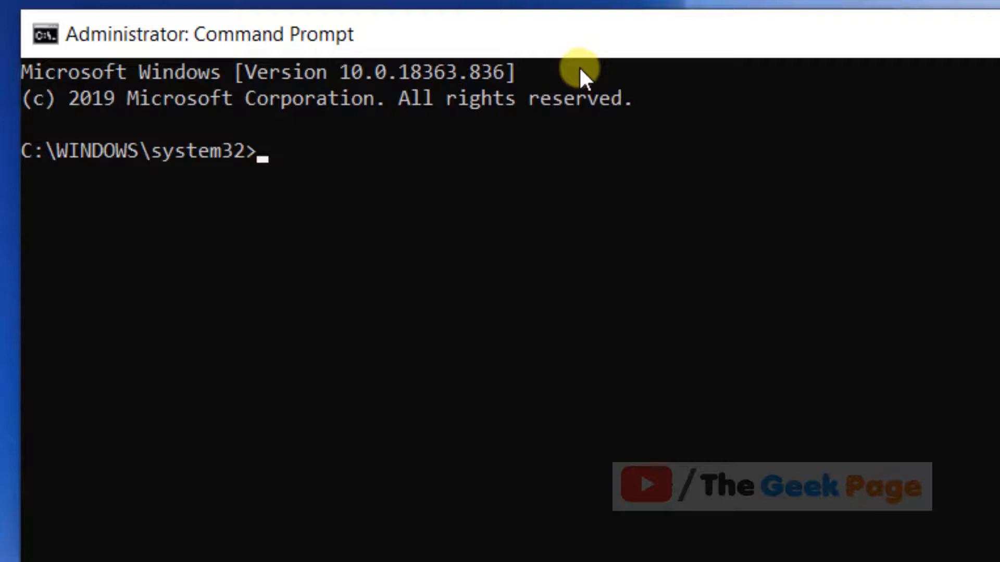
# Run 'winget install' in the administrator Command Prompt.
pyautogui.write('winget u')
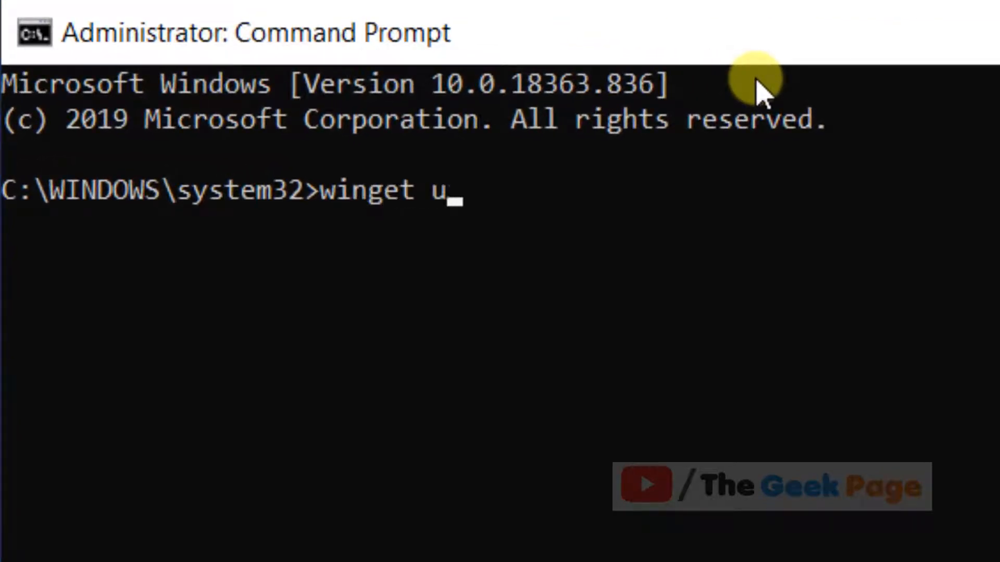
pyautogui.write('in')
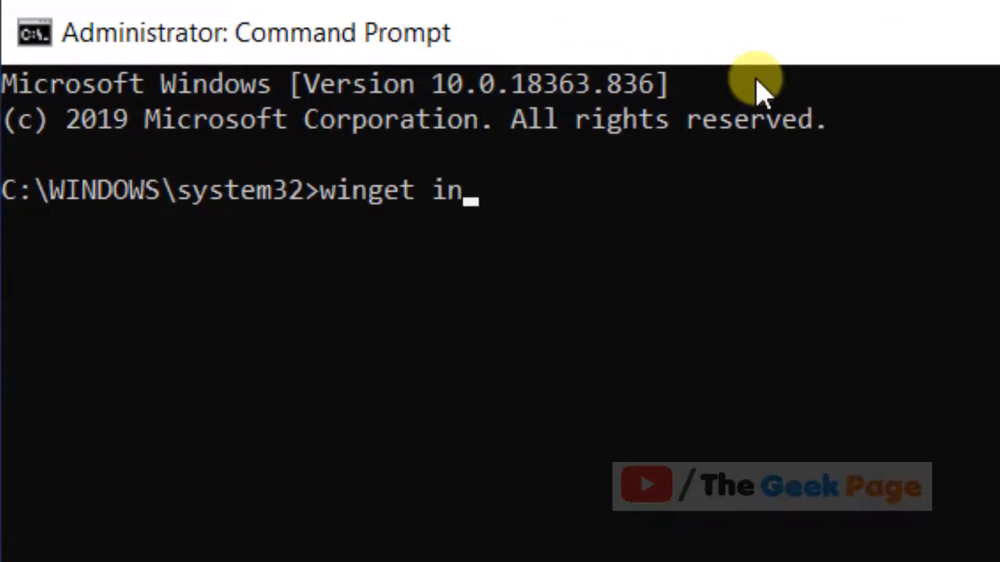
pyautogui.write('stall')
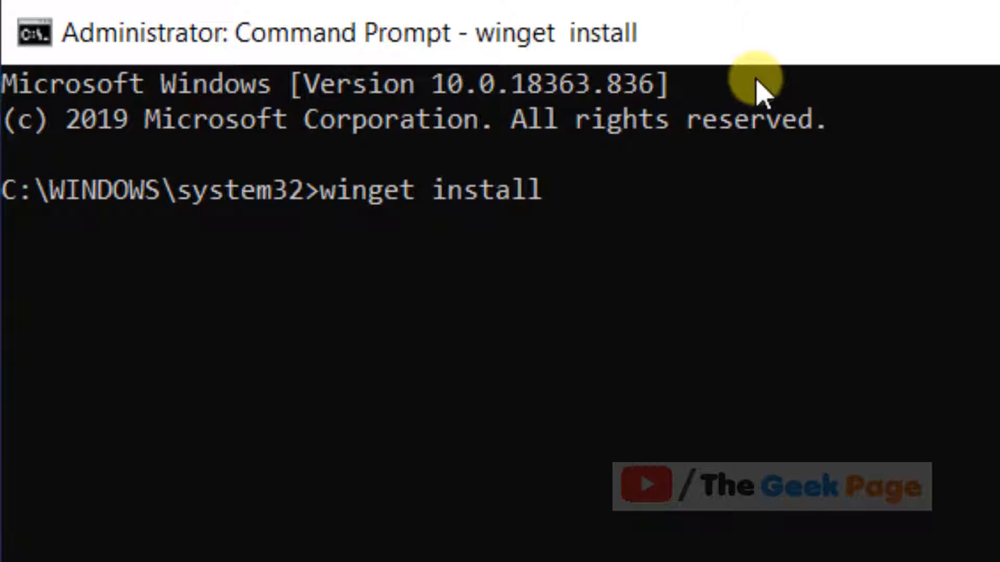
pyautogui.moveTo(70, 246)
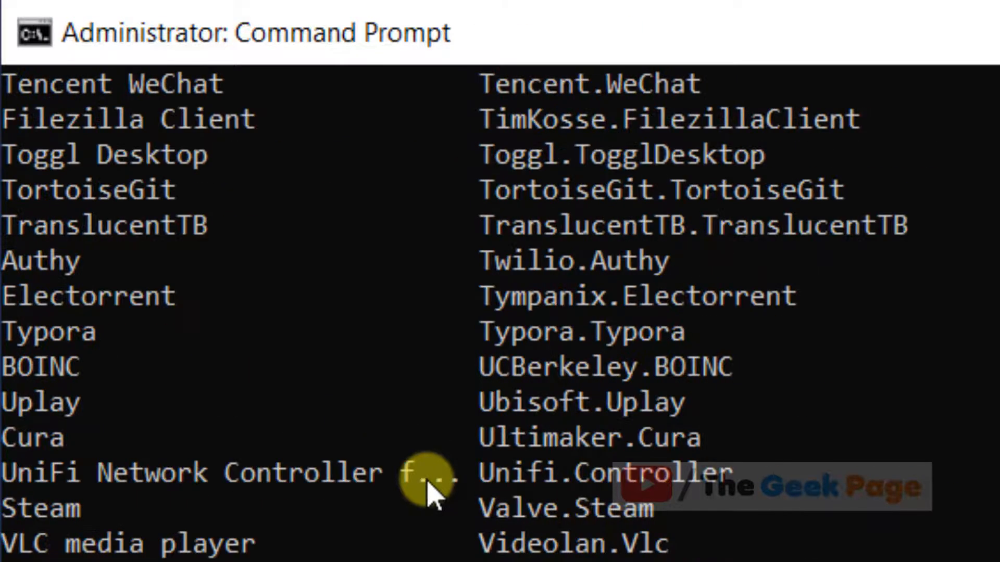
# Scroll through winget's package list to locate iTunes listed as Apple.iTunes.
pyautogui.scroll(-3)
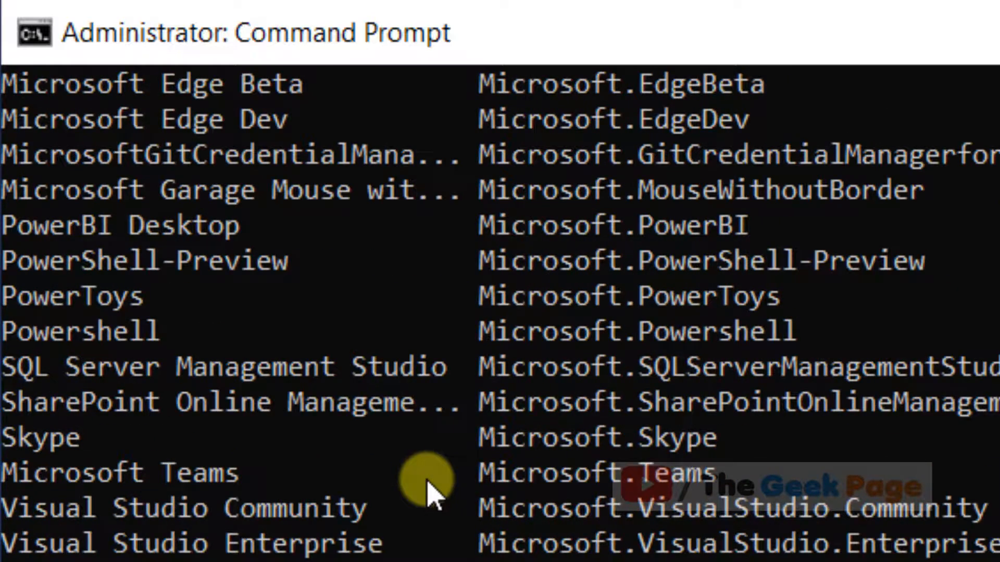
pyautogui.scroll(-3)
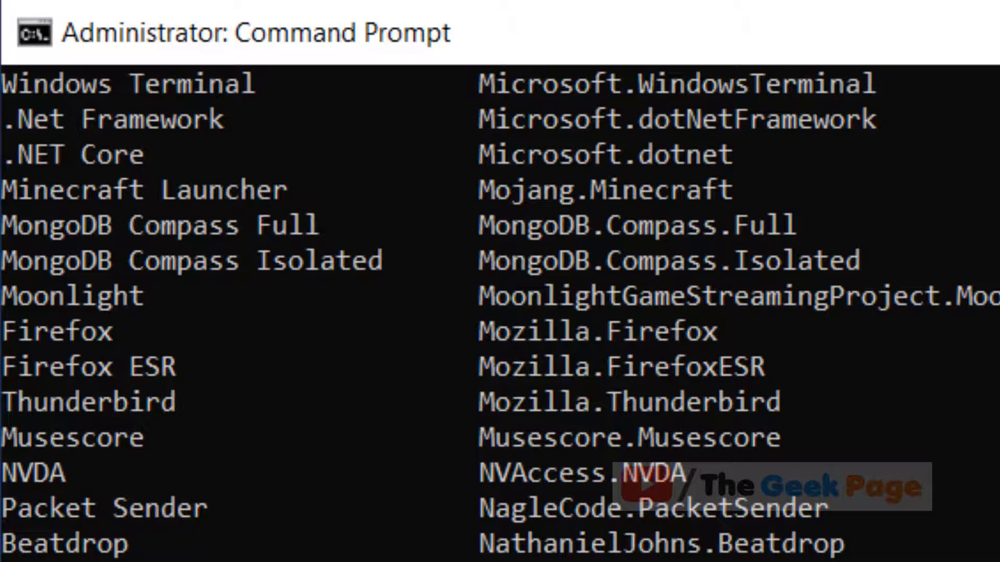
pyautogui.scroll(-3)
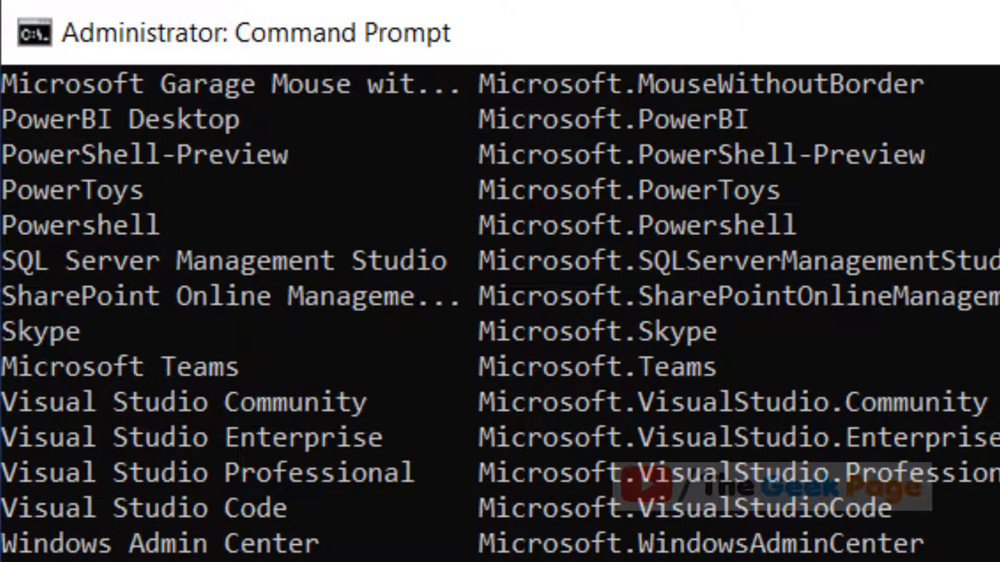
pyautogui.scroll(-3)
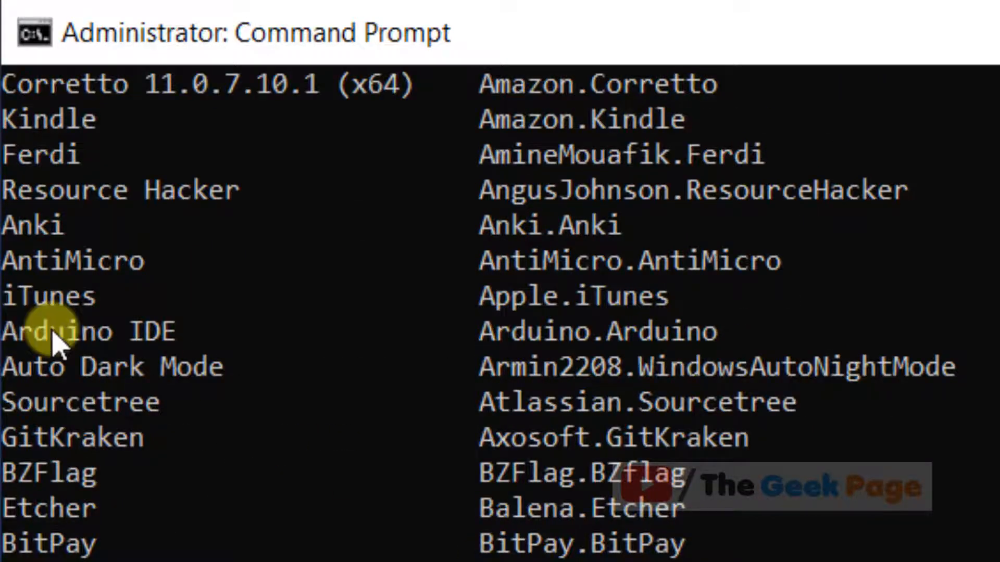
pyautogui.moveTo(41, 300)
pyautogui.write('winget')
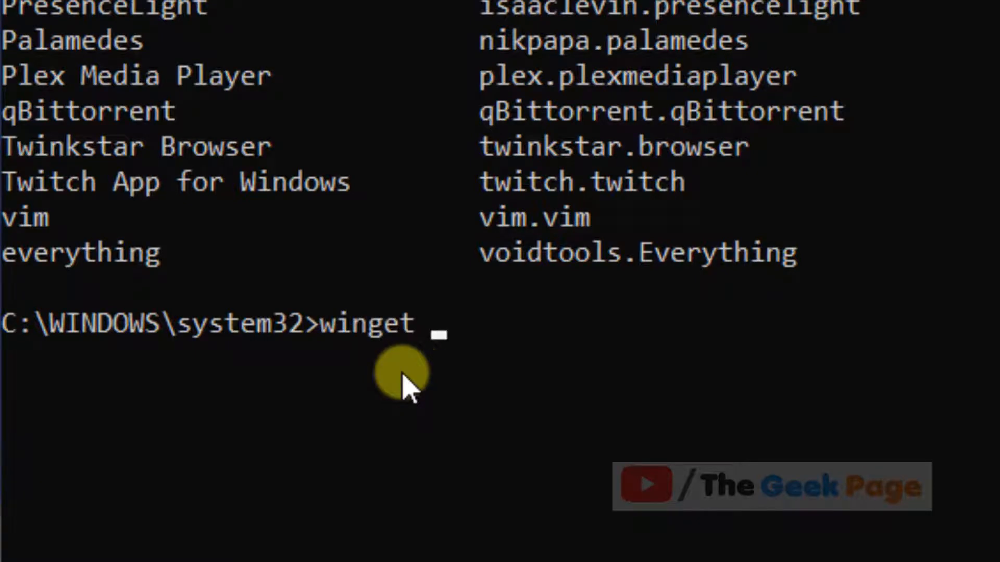
# Run 'winget install itunes' to download the 262 MB installer and install iTunes.
pyautogui.write('ibn')
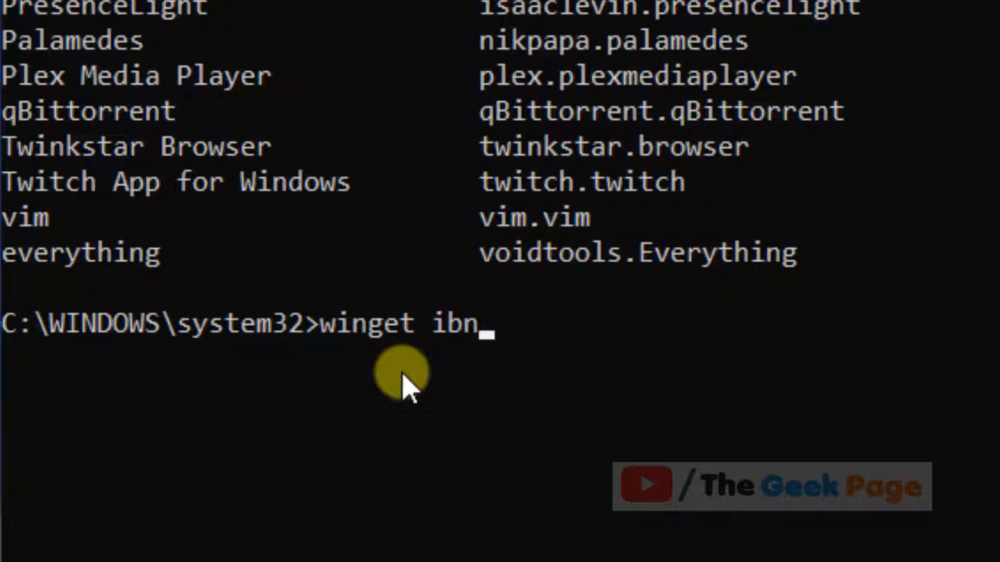
pyautogui.write('inst')
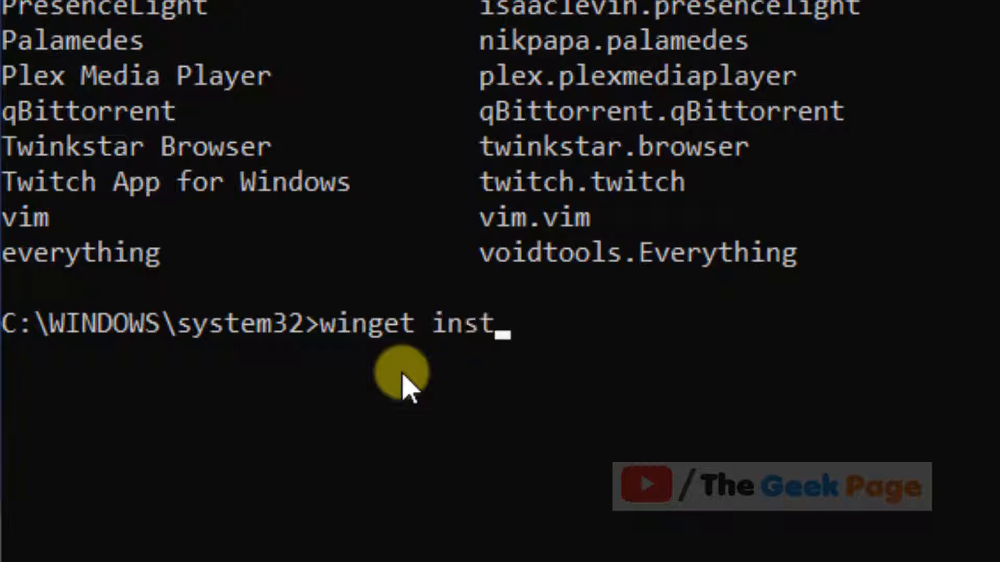
pyautogui.write('all it')
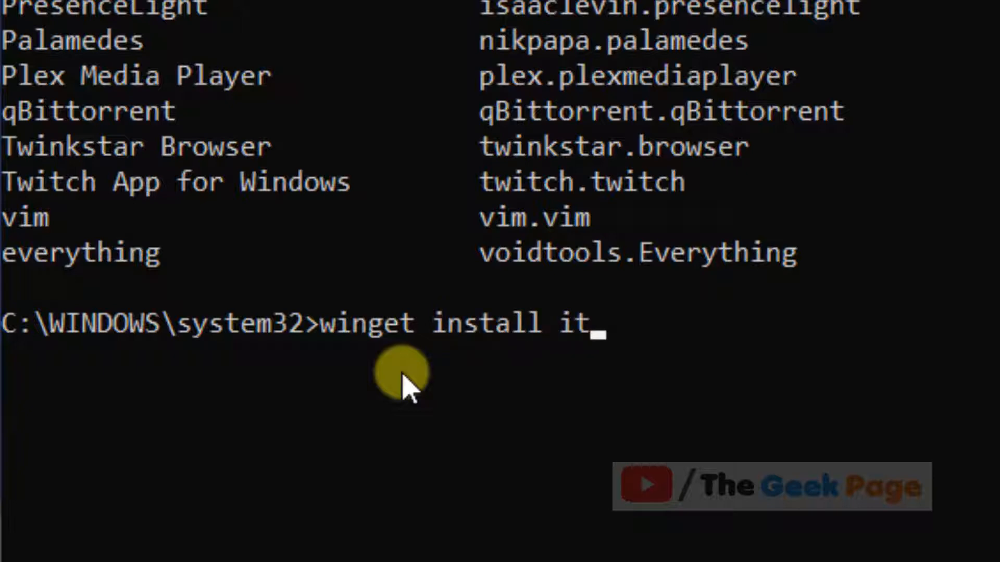
pyautogui.write('unes')
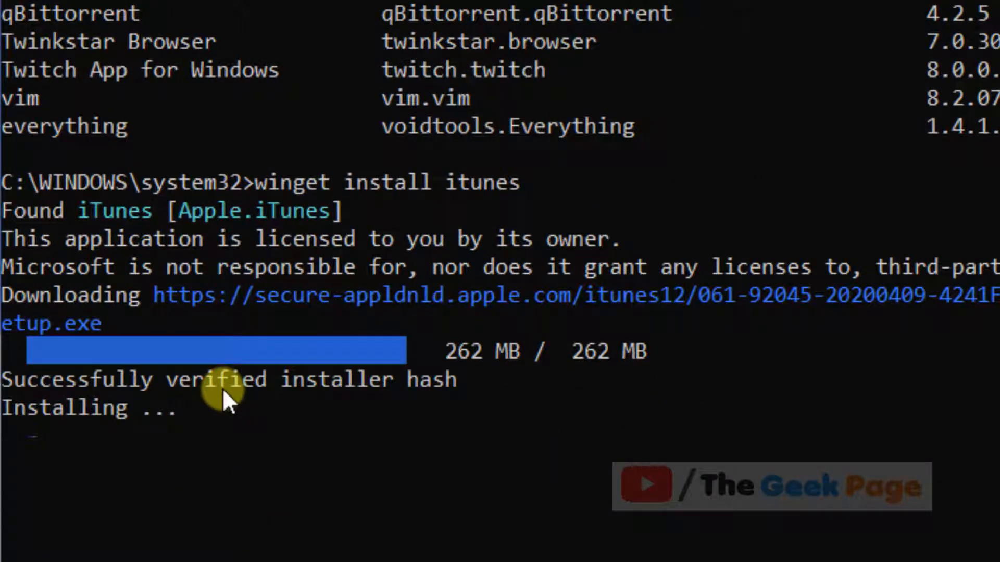
pyautogui.moveTo(52, 453)
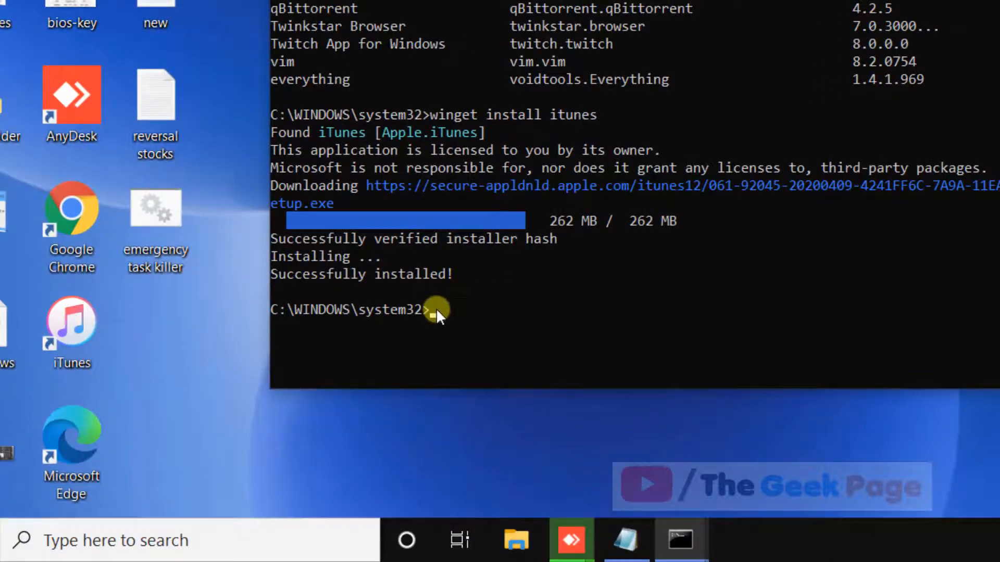
pyautogui.moveTo(124, 364)
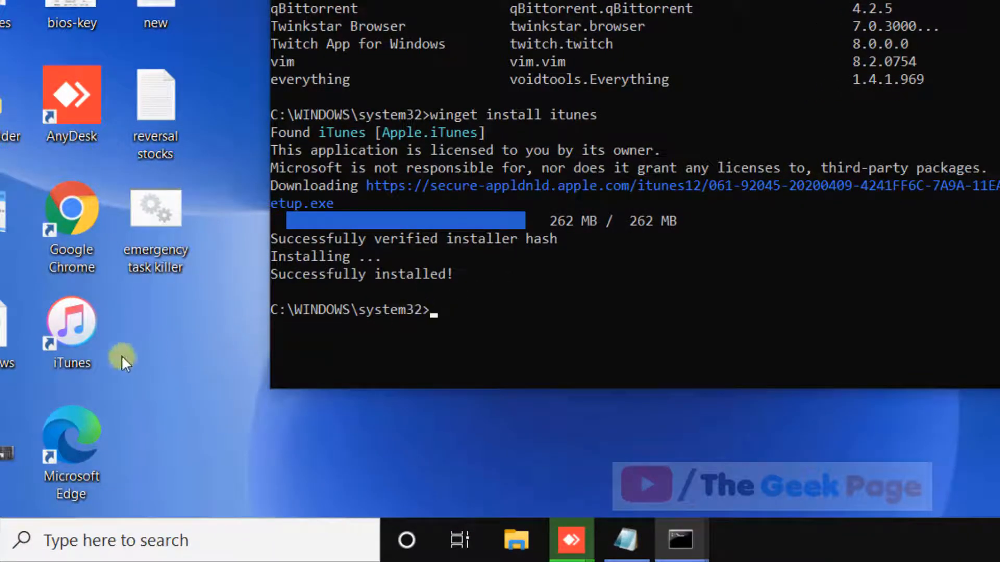